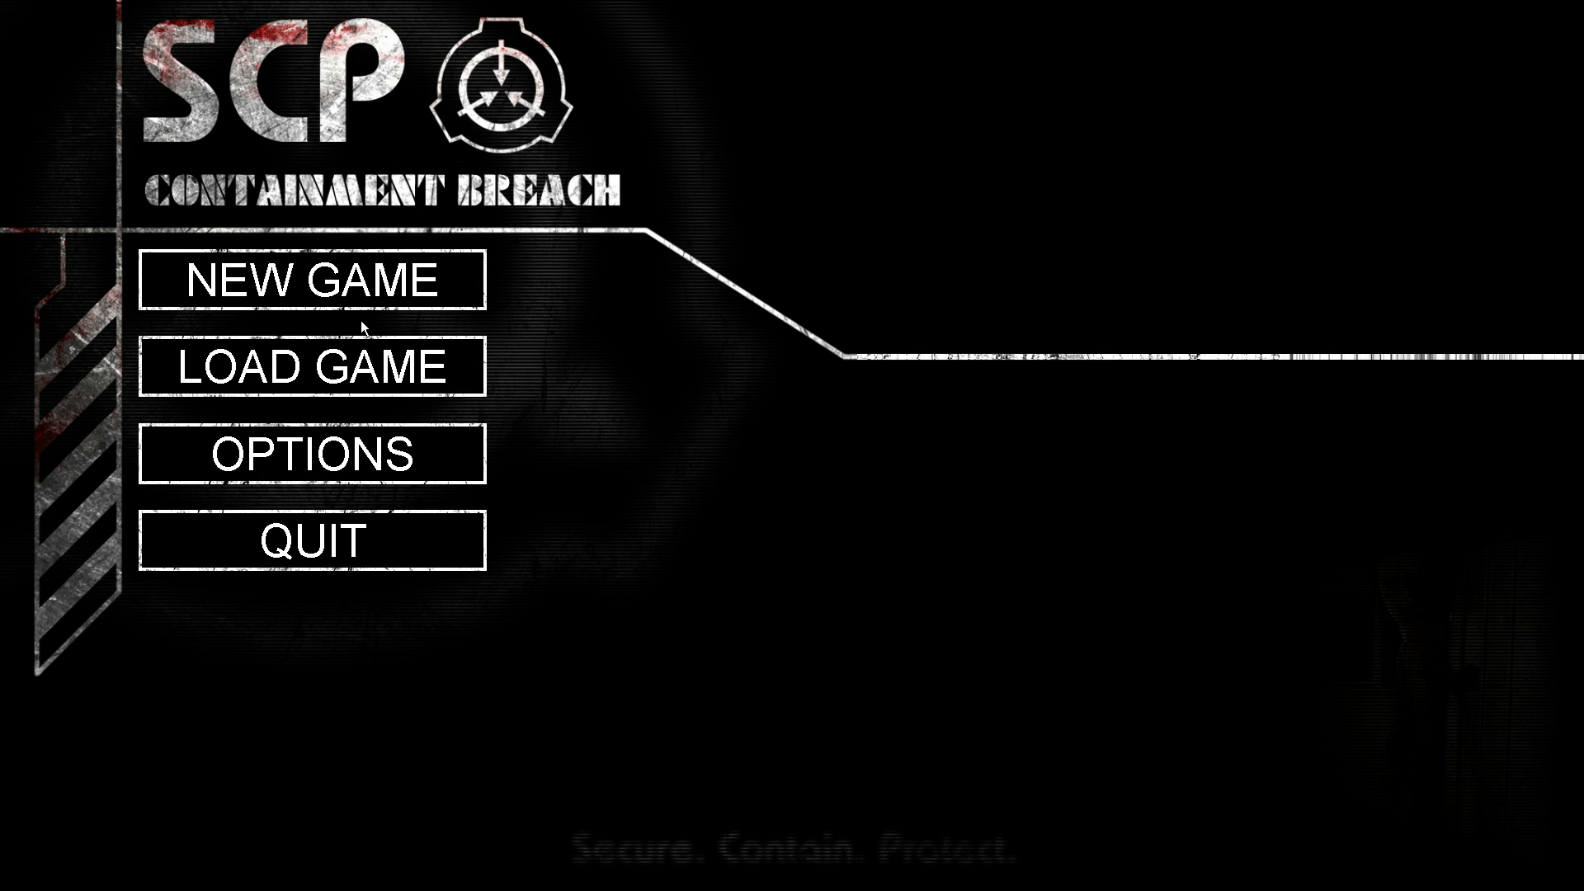
pyautogui.moveTo(312, 279)
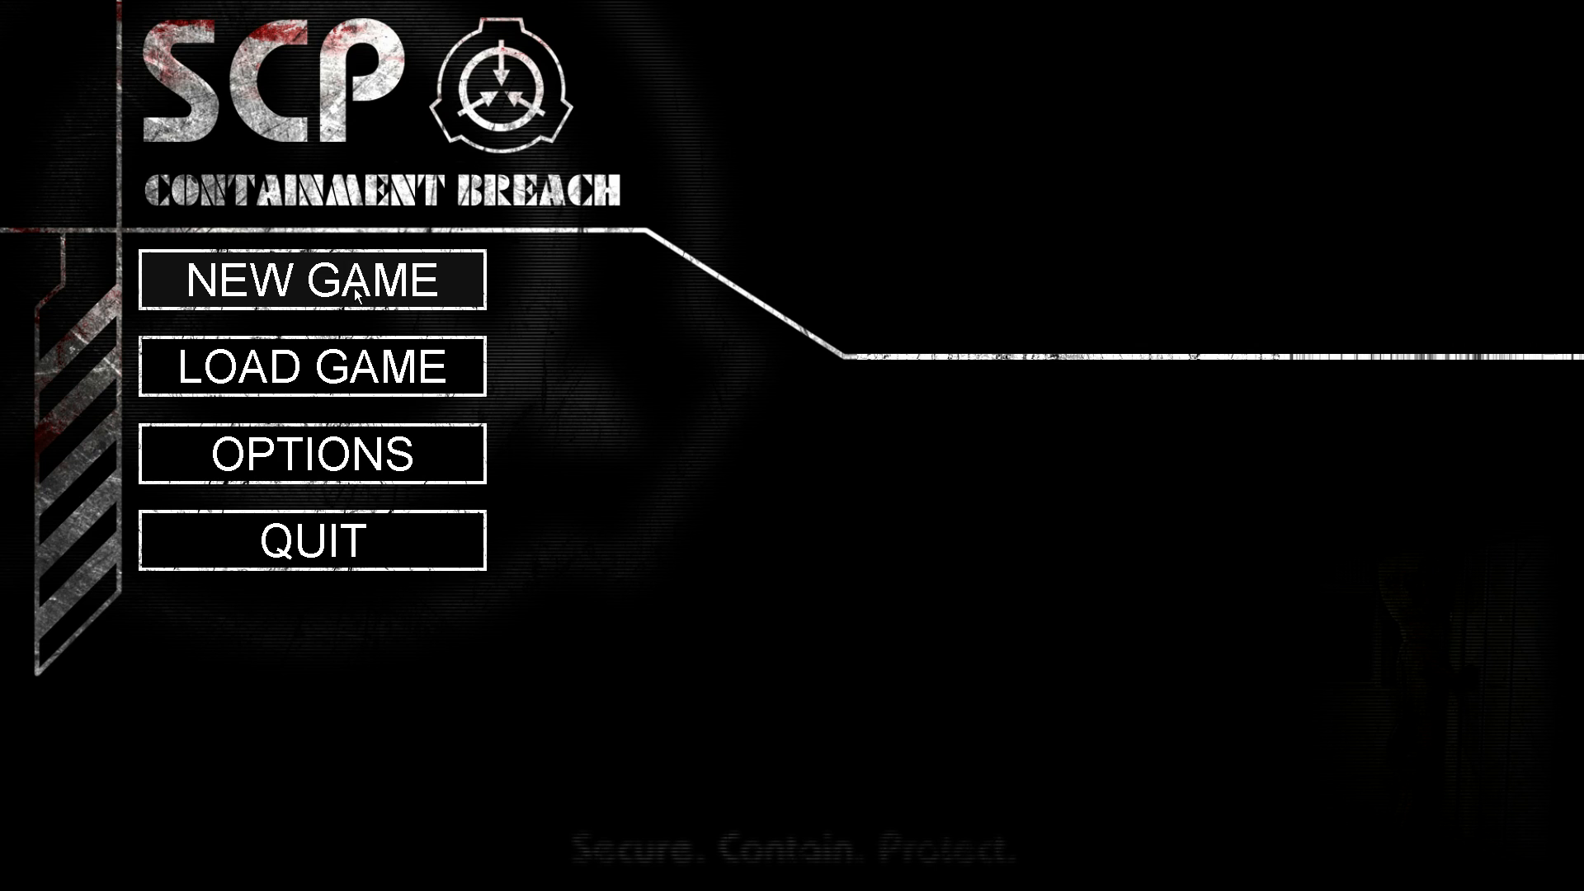
pyautogui.moveTo(311, 454)
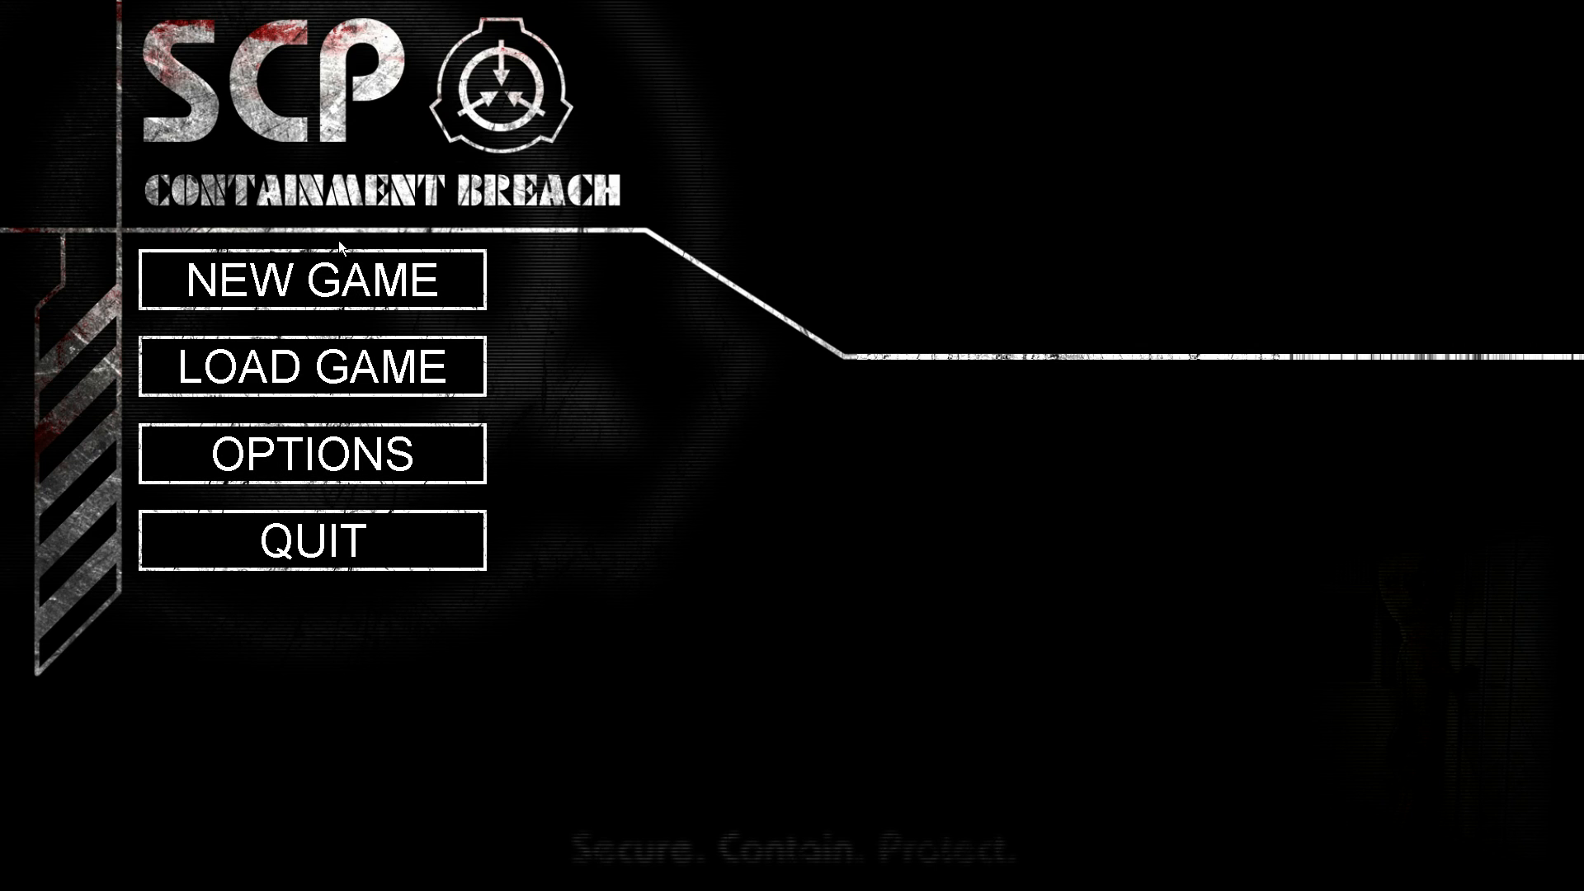
pyautogui.moveTo(313, 280)
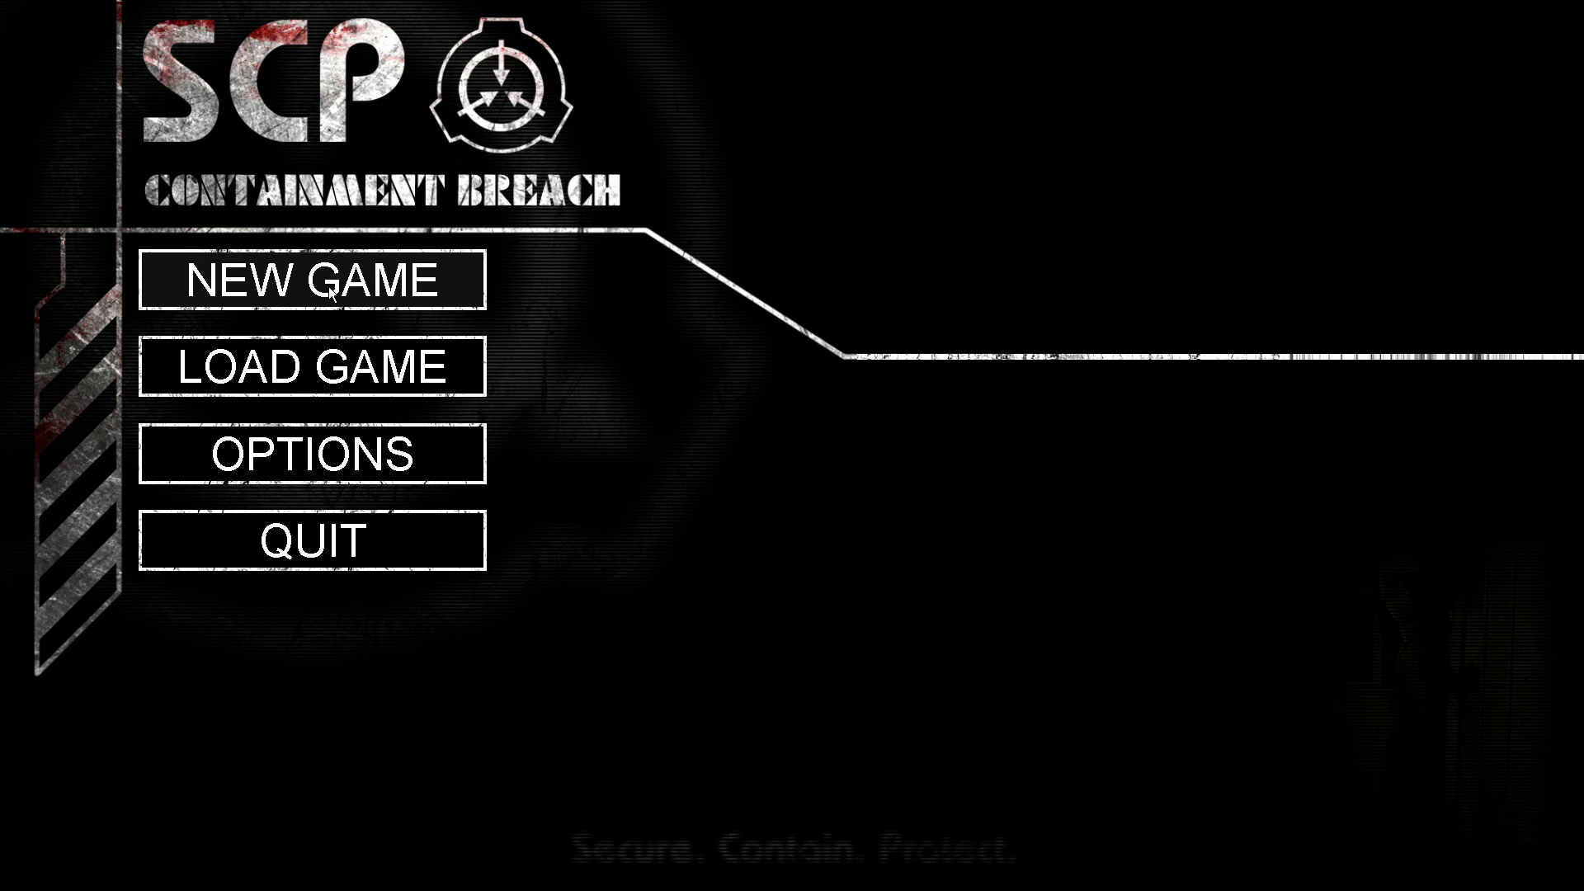
# Step: Start a new game from the main menu and walk through the opening concrete rooms
pyautogui.click(314, 280)
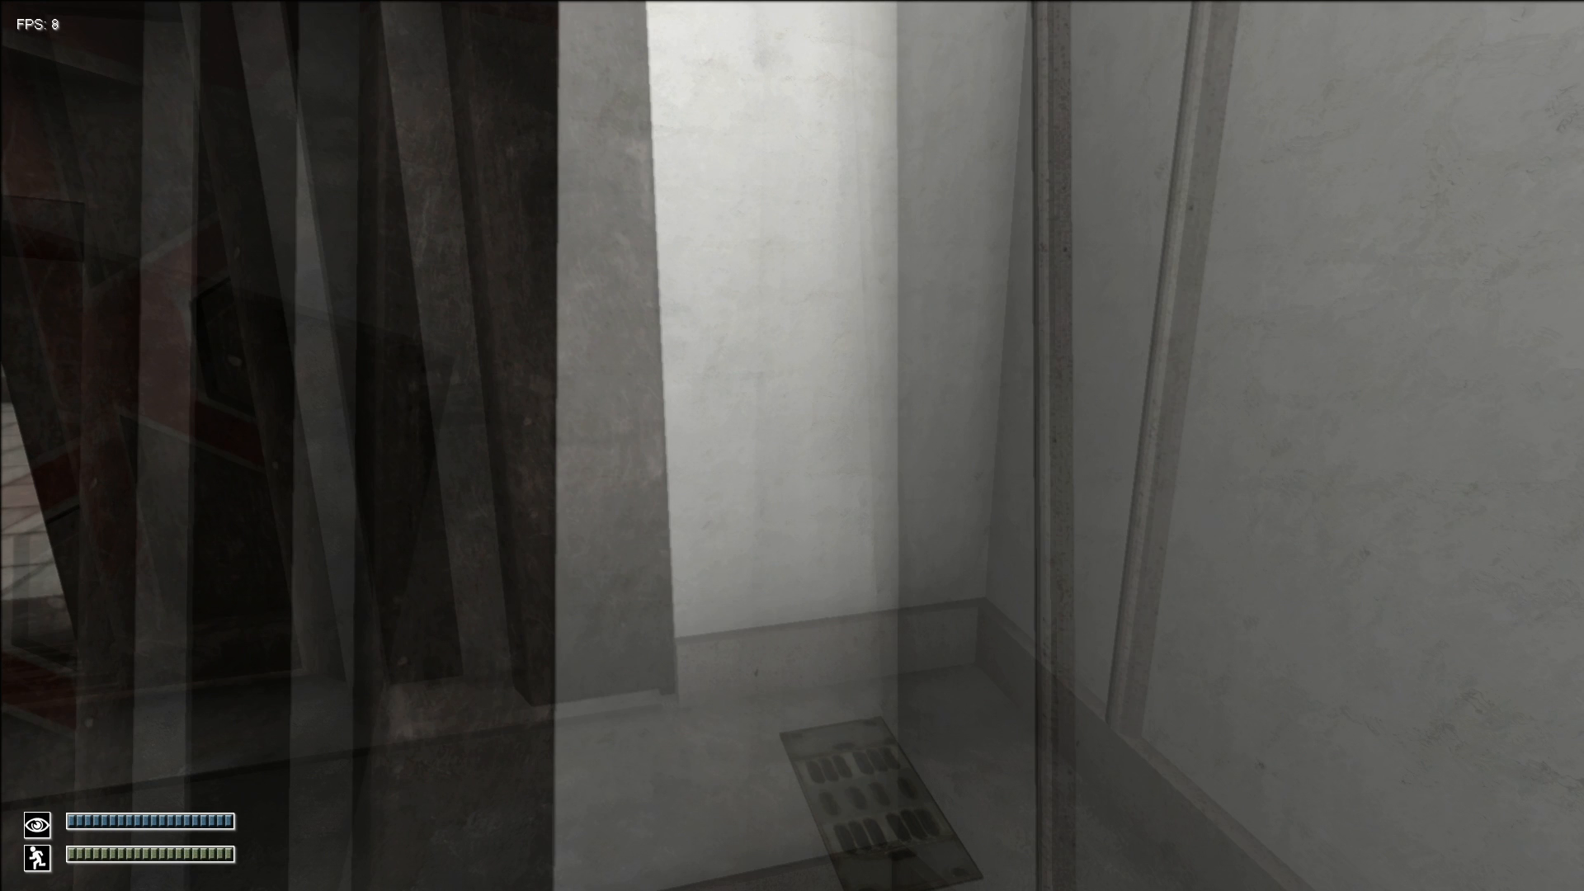
# Step: Pause the game and quit the session back to the main menu
pyautogui.press('Escape')
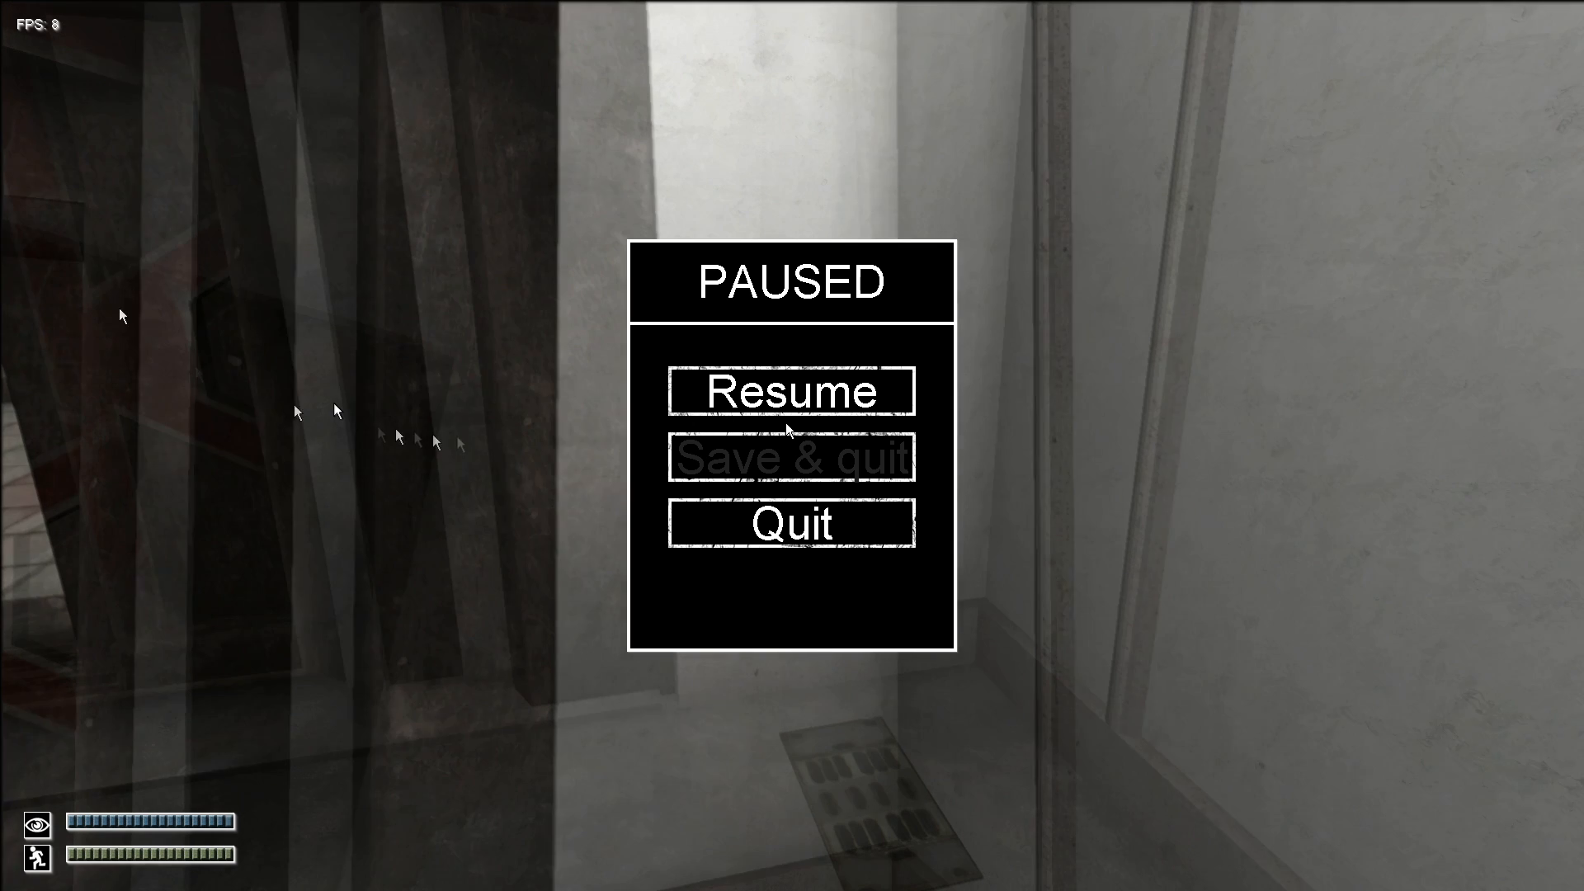
pyautogui.moveTo(797, 505)
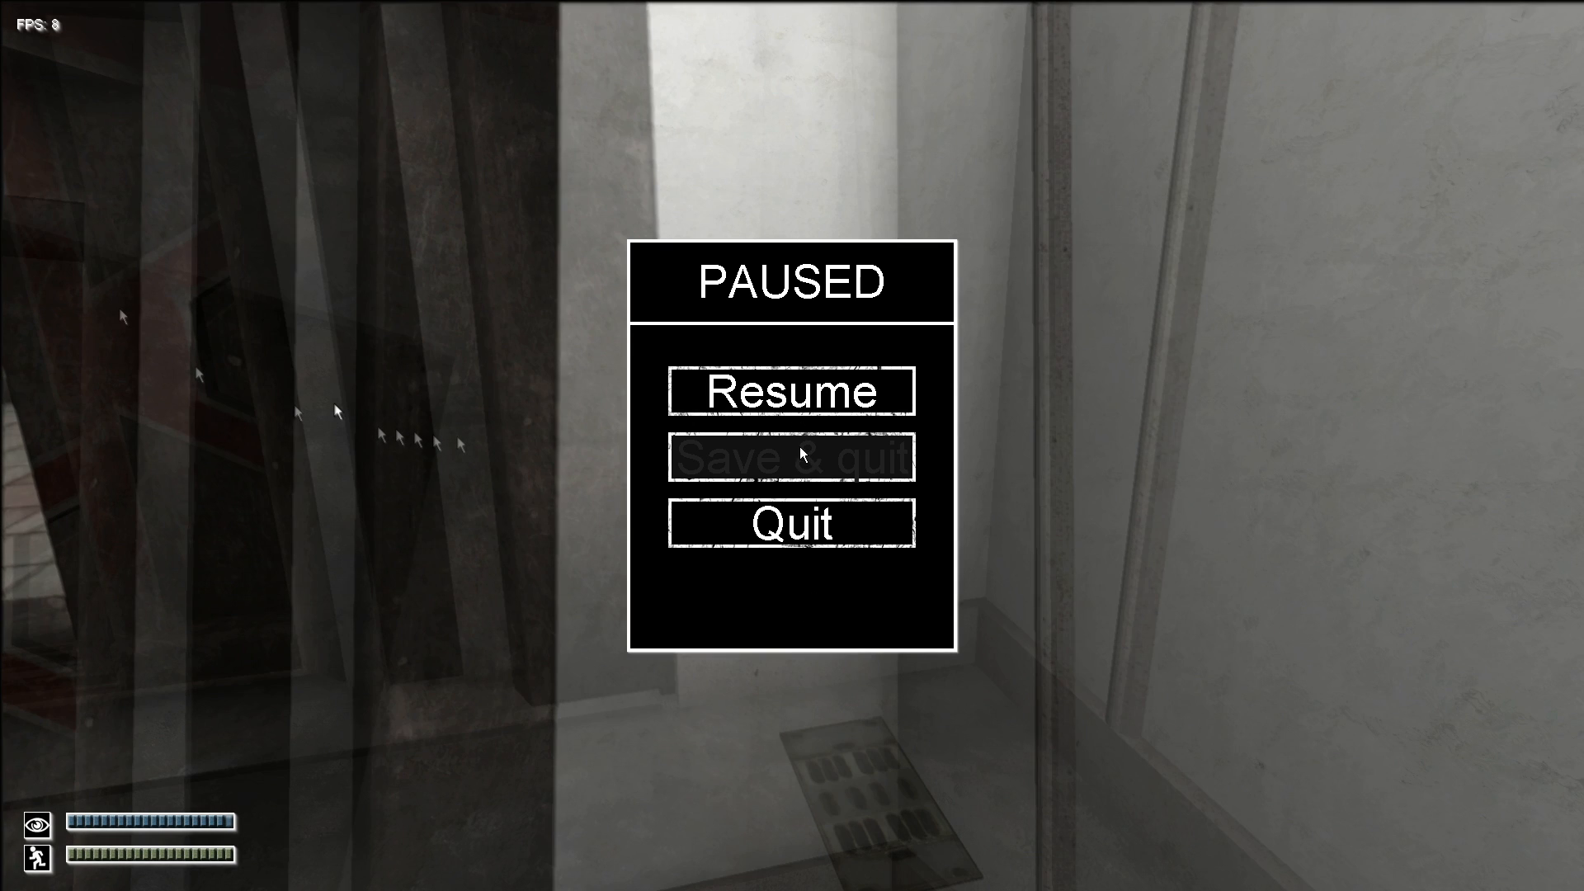
pyautogui.moveTo(792, 542)
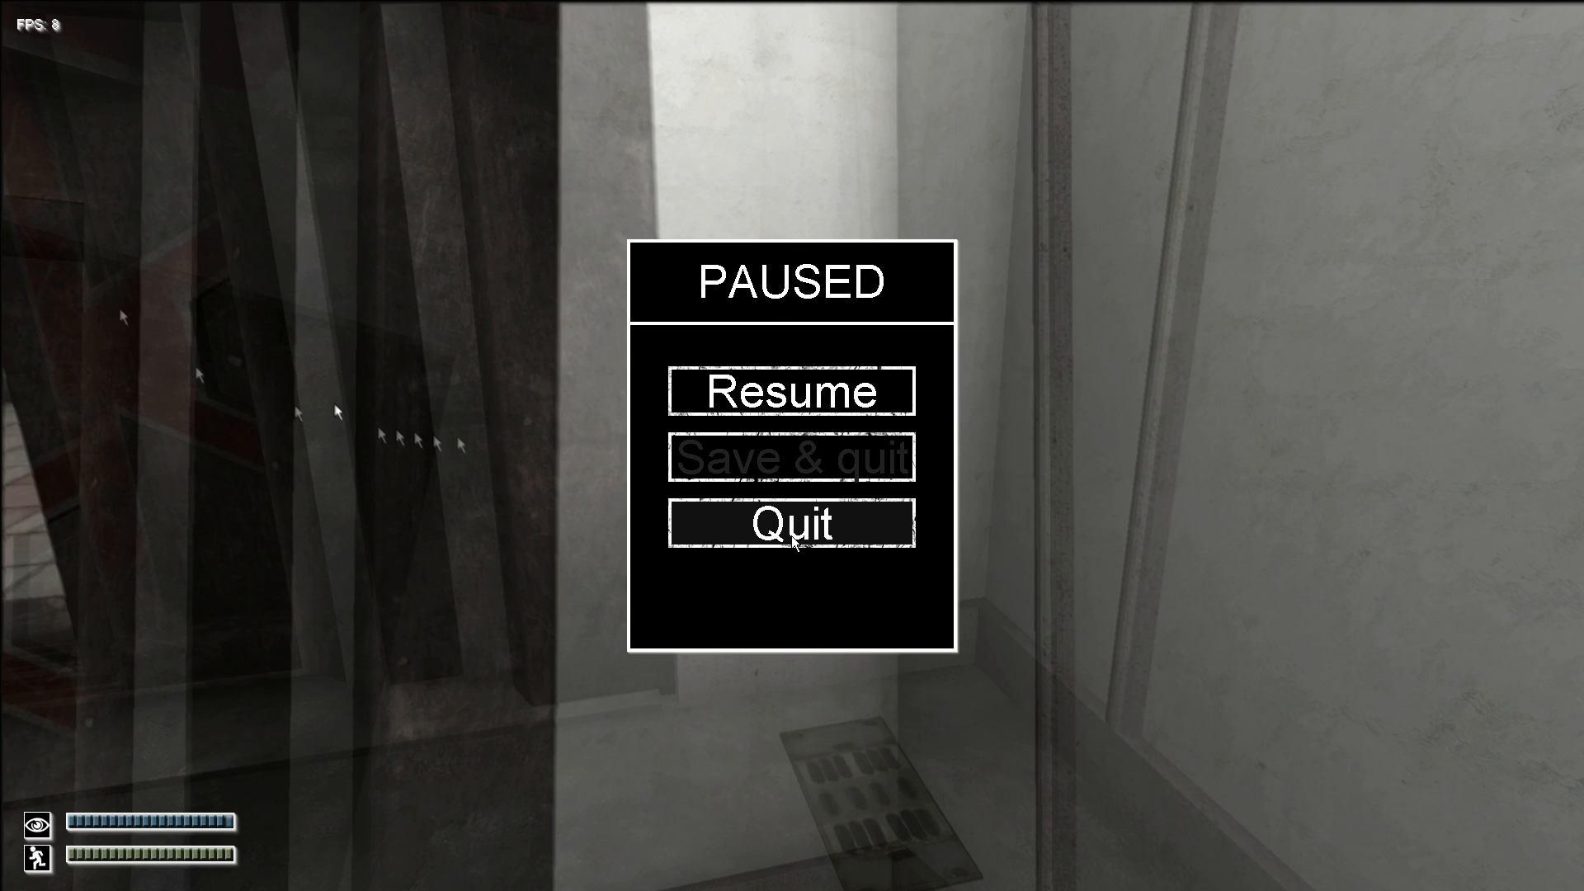
pyautogui.click(792, 524)
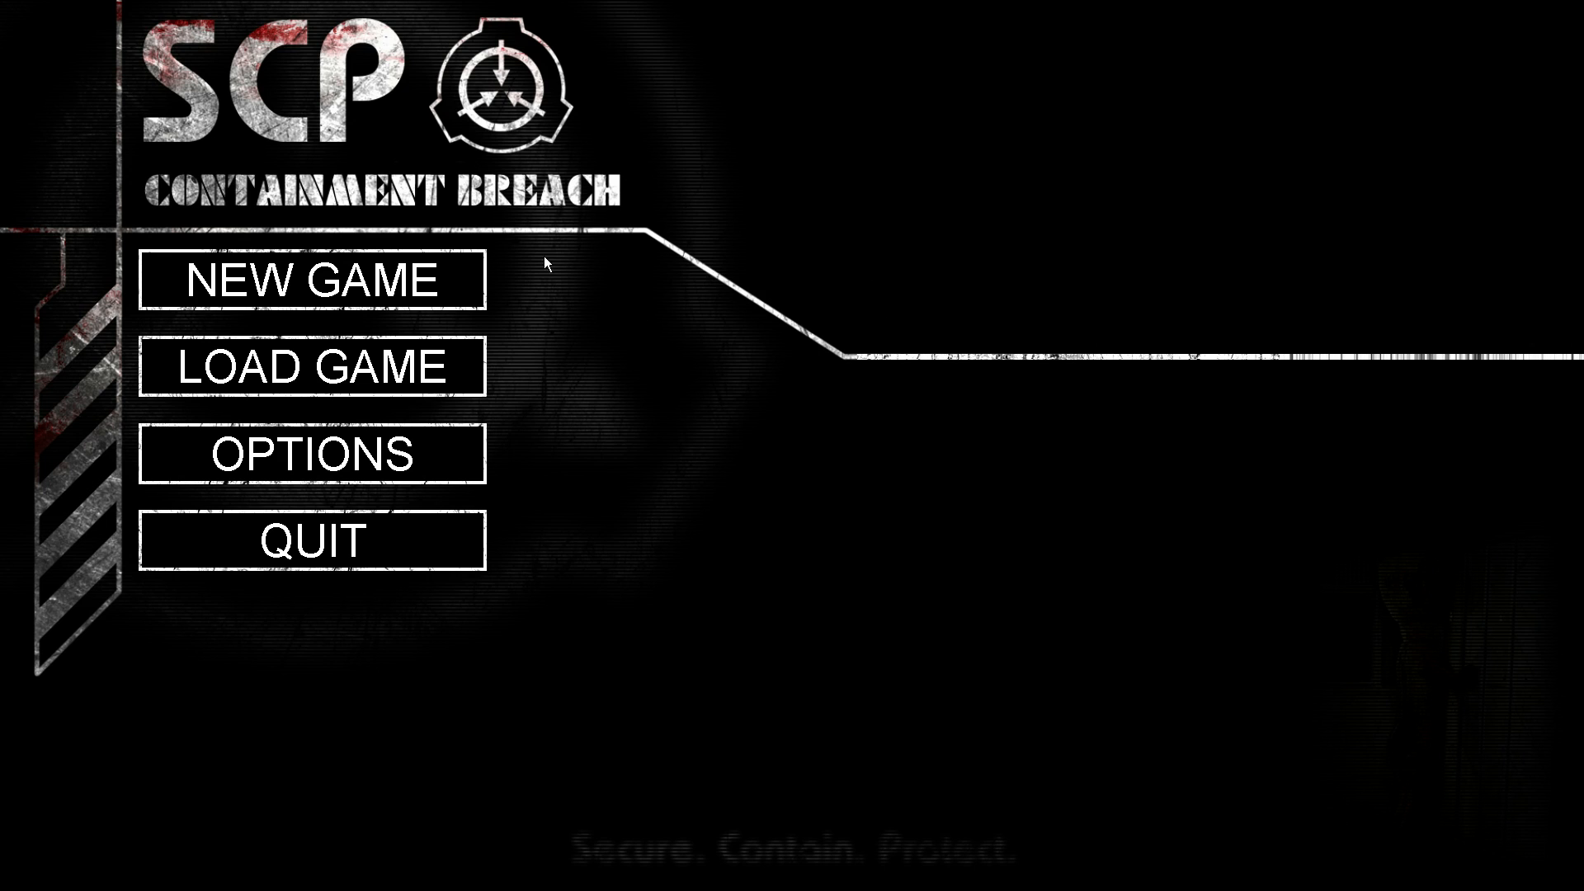
# Step: Start a new game on EUCLID difficulty with the intro sequence enabled
pyautogui.click(311, 280)
pyautogui.write('cool dude 45')
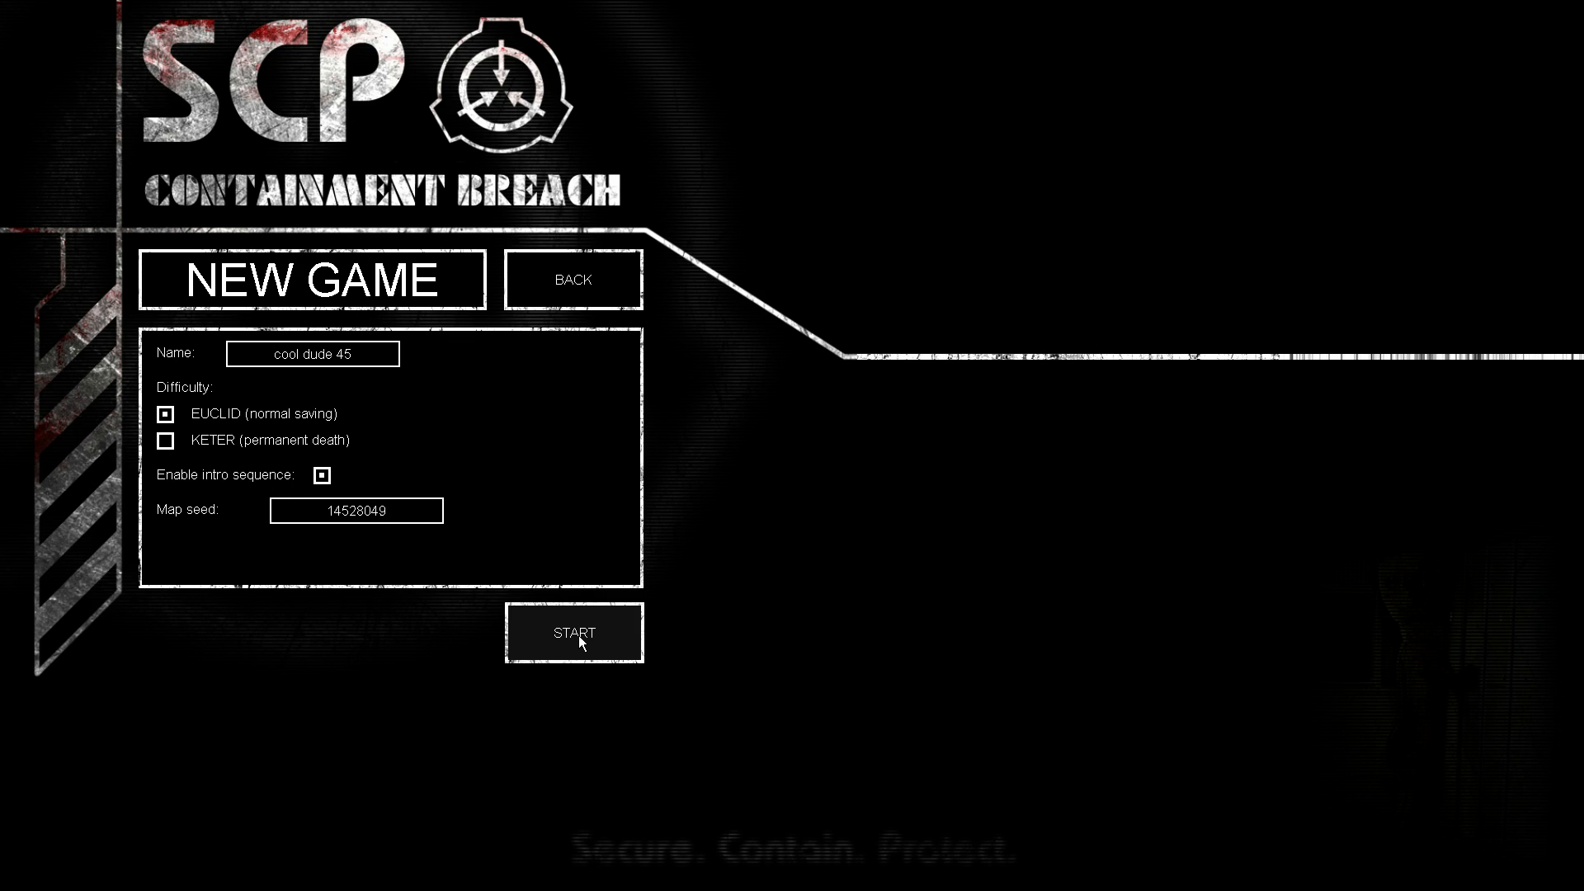
pyautogui.click(572, 633)
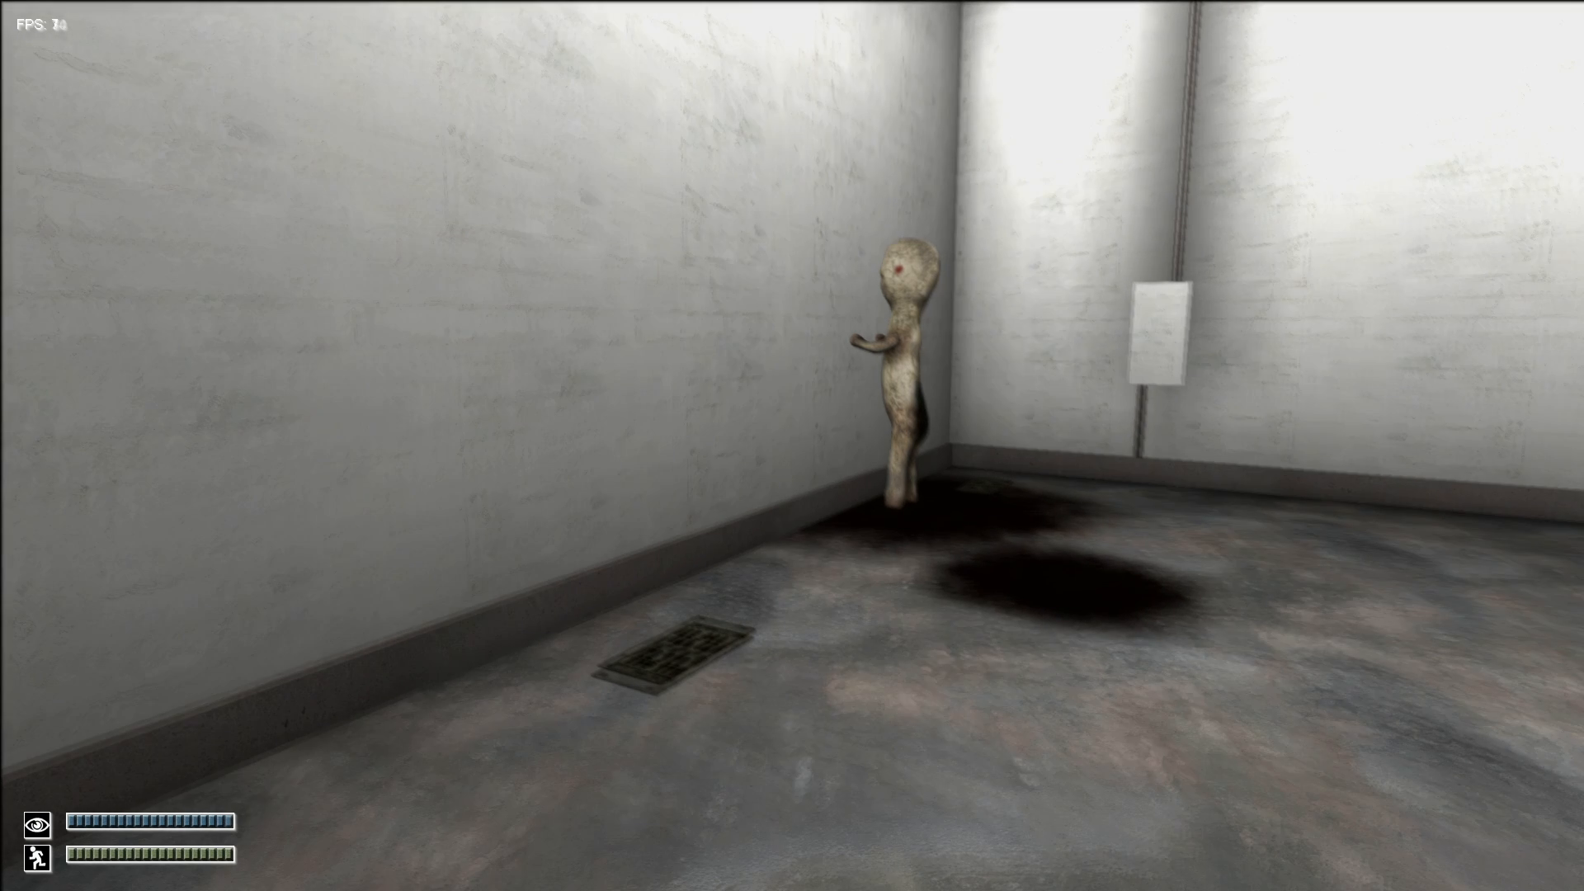
# Step: Pause the second game in the statue creature's room and quit to the main menu
pyautogui.press('Escape')
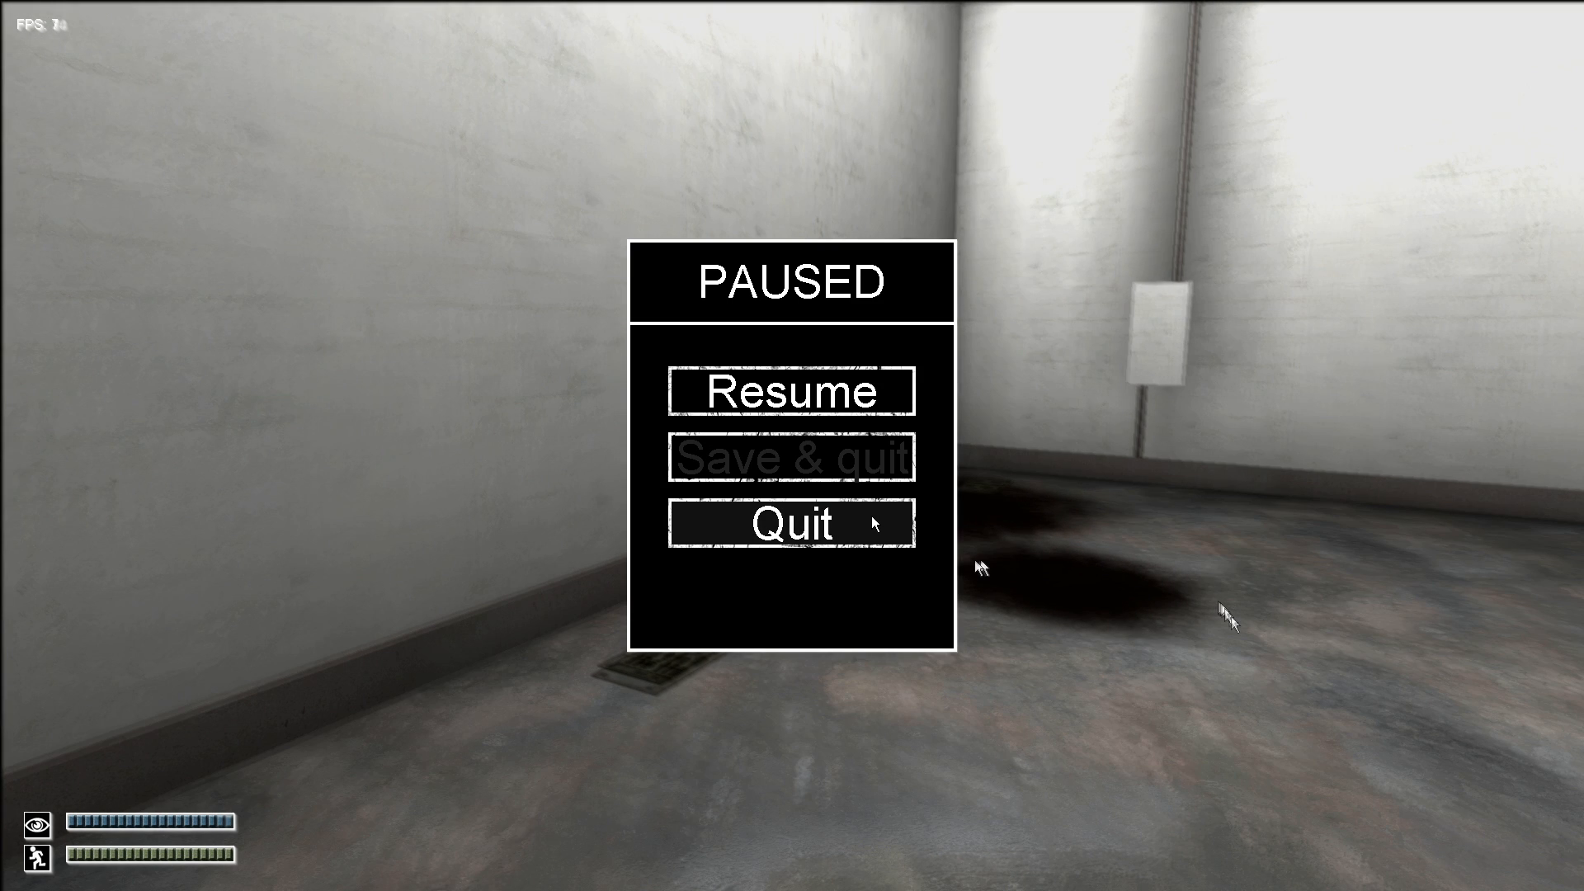
pyautogui.click(793, 523)
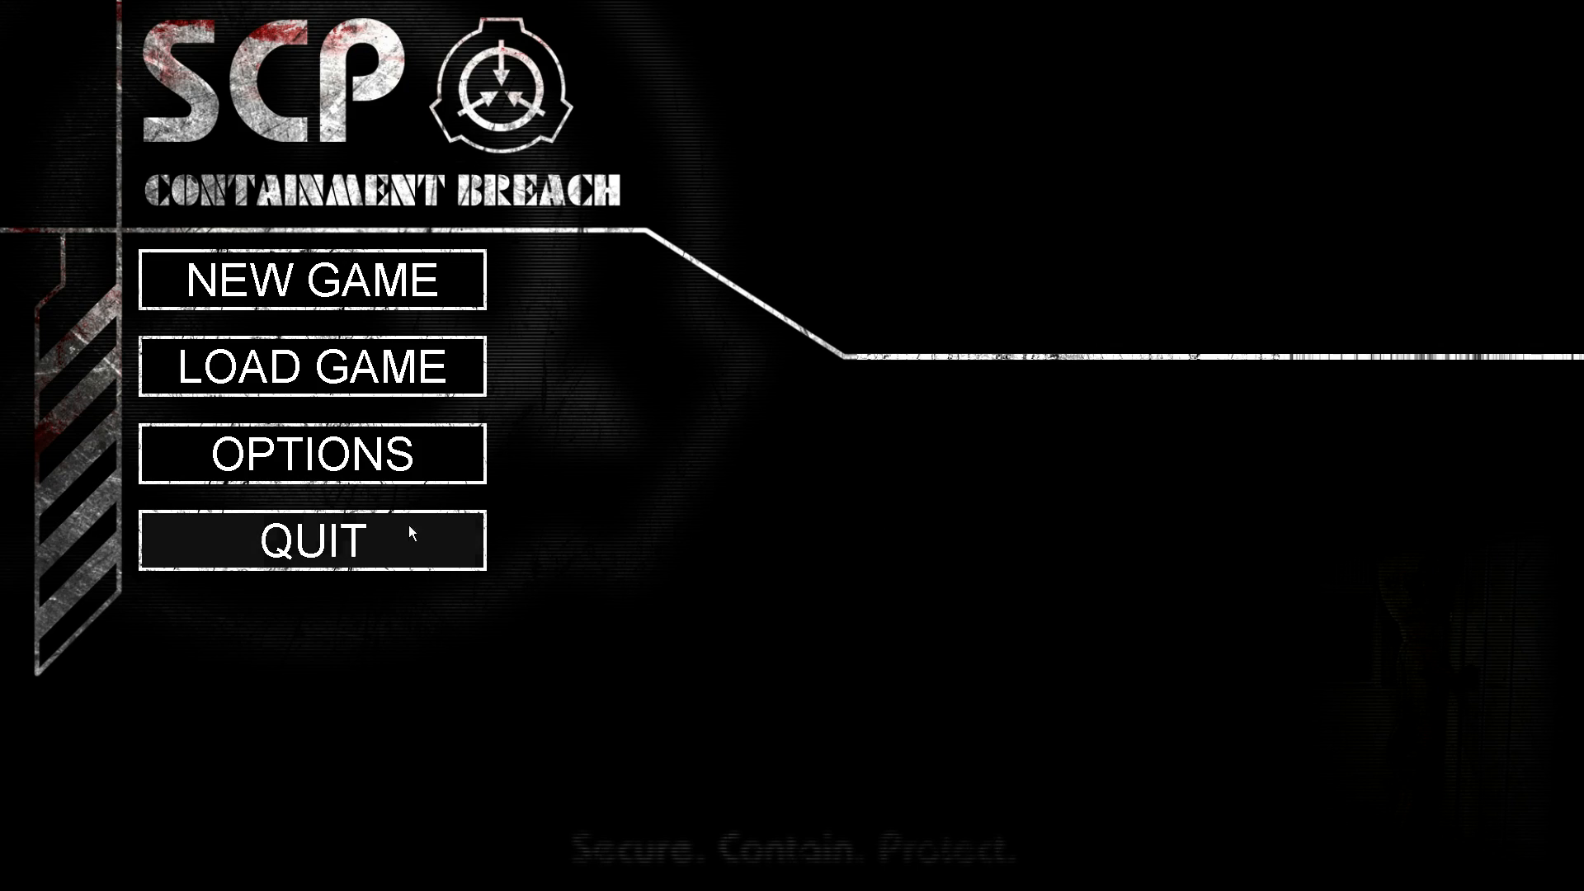